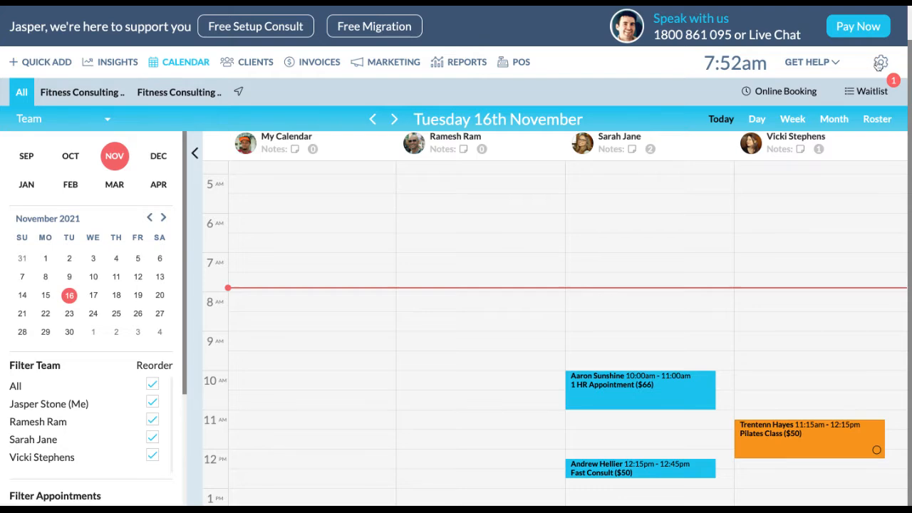
# - Navigate from the calendar via business settings to the product list of all 47 products
pyautogui.click(881, 63)
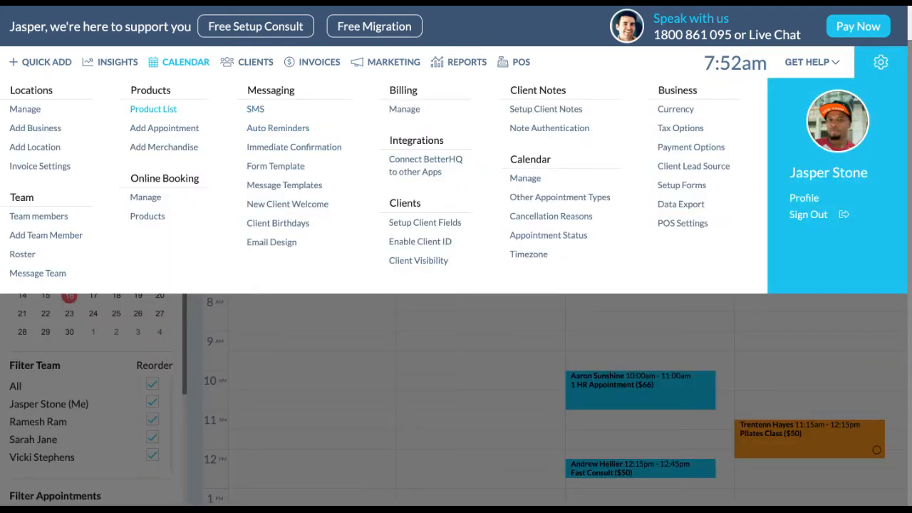
pyautogui.click(154, 109)
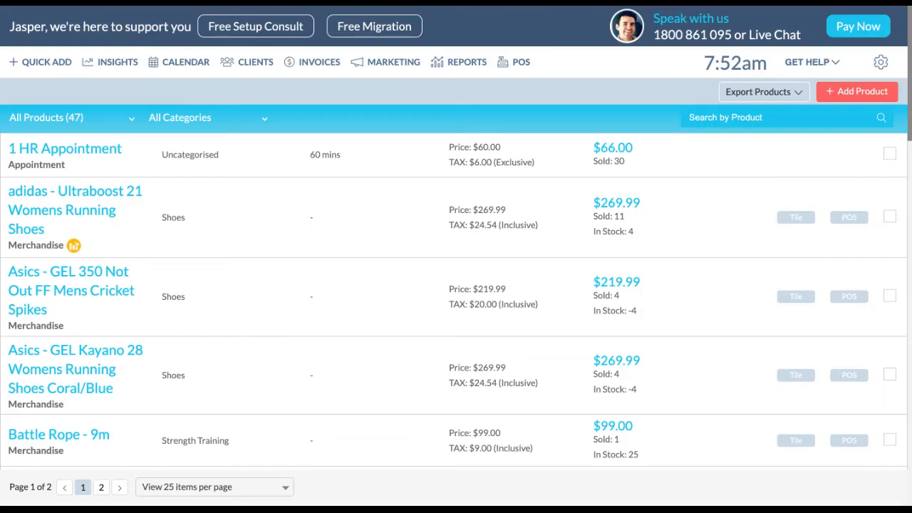
pyautogui.moveTo(845, 98)
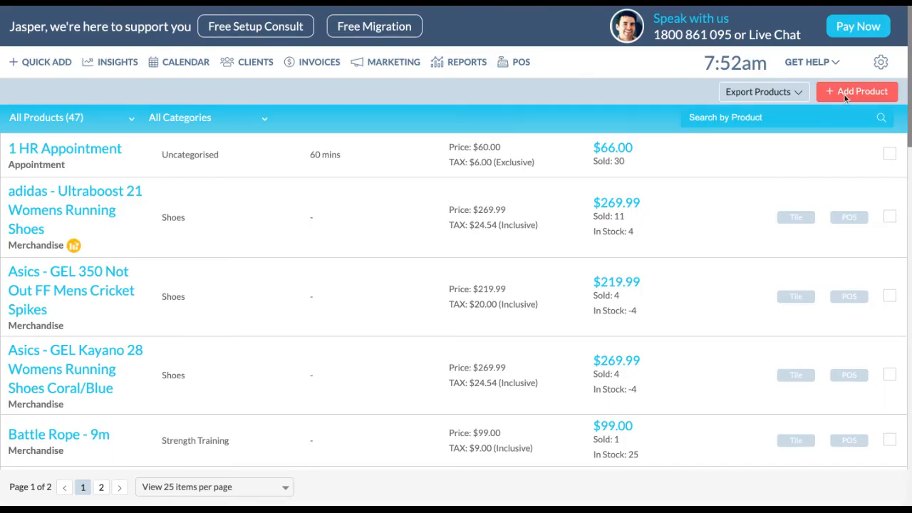
pyautogui.moveTo(855, 91)
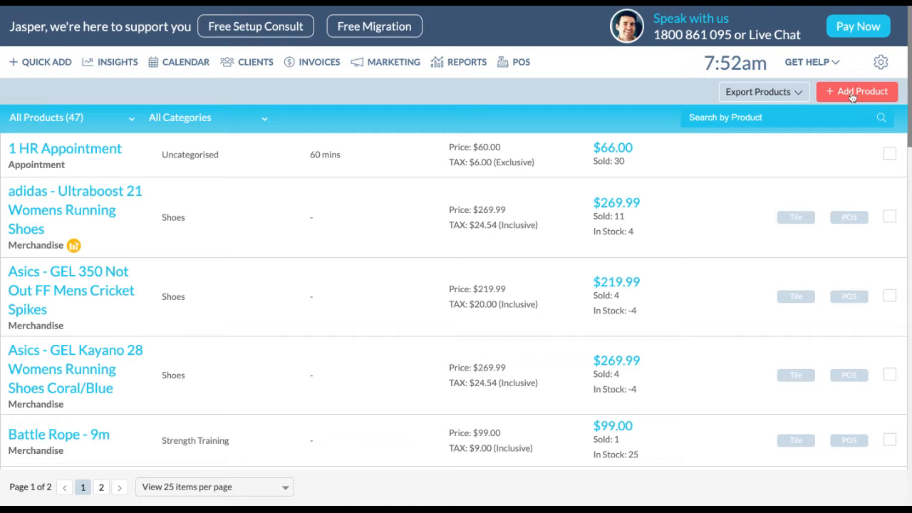
# - Start a new product, then reach the blank form through Products > Add Merchandise in settings
pyautogui.click(858, 91)
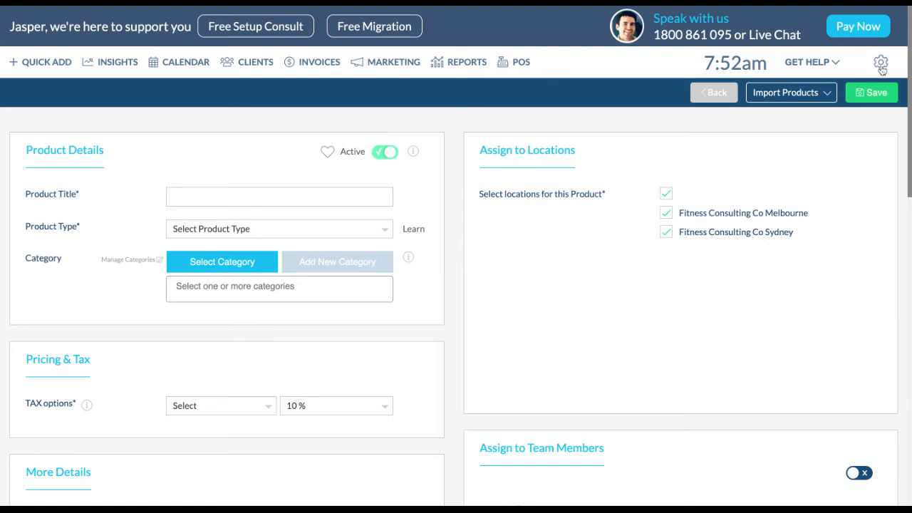
pyautogui.click(880, 63)
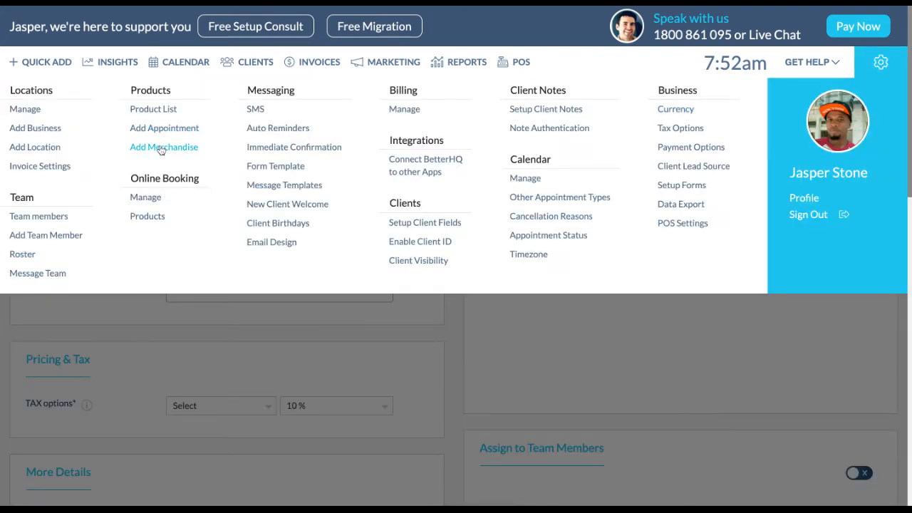
pyautogui.click(164, 147)
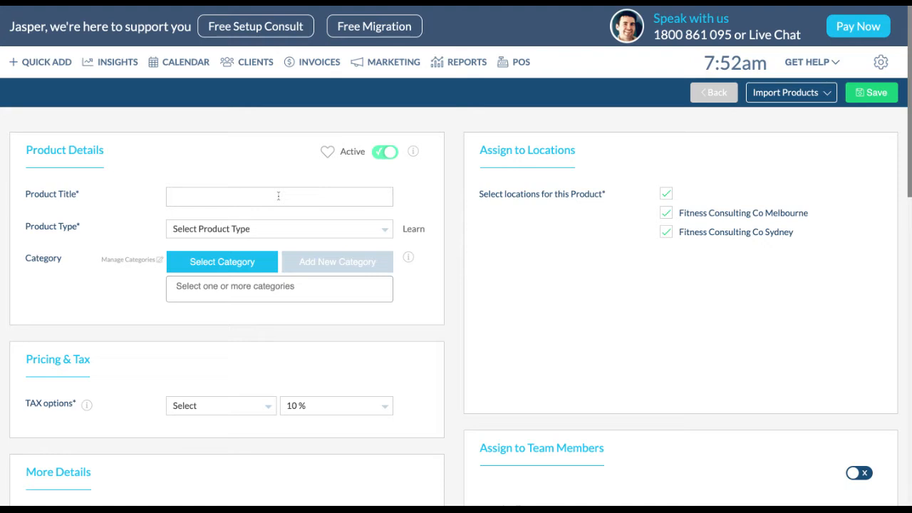
pyautogui.moveTo(277, 234)
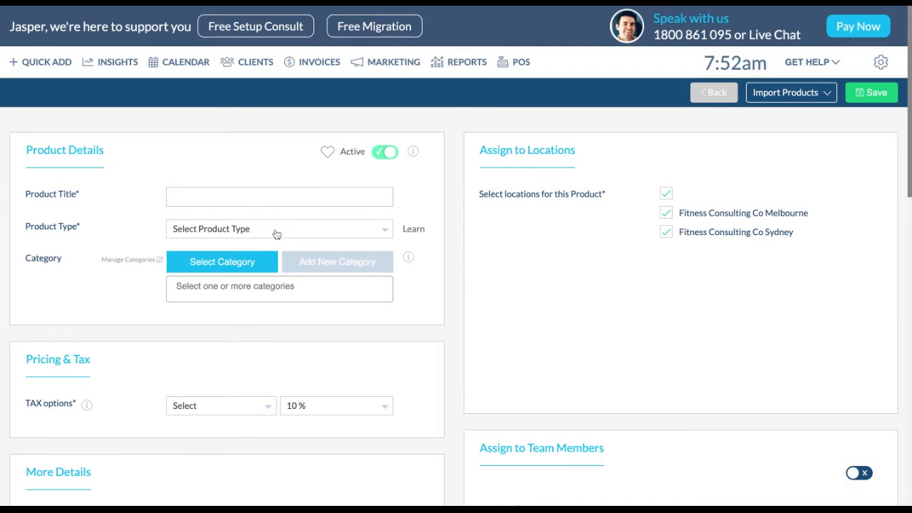
# - Set the product type to Appointment and review duration, client-limit, booking and online-booking sections
pyautogui.click(278, 228)
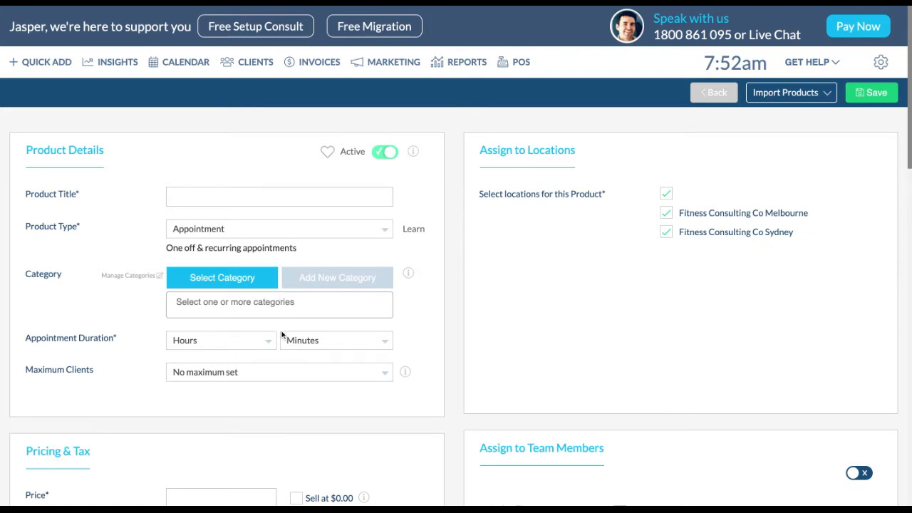
pyautogui.moveTo(280, 379)
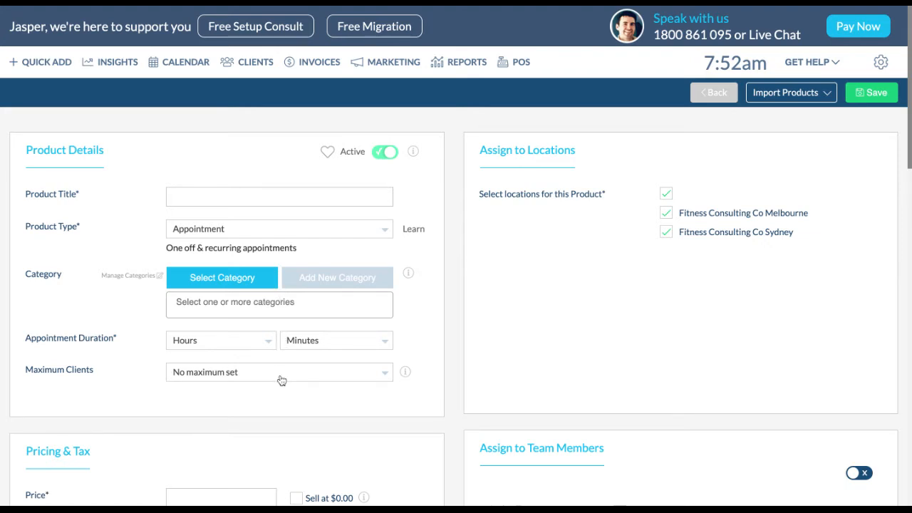
pyautogui.scroll(-3)
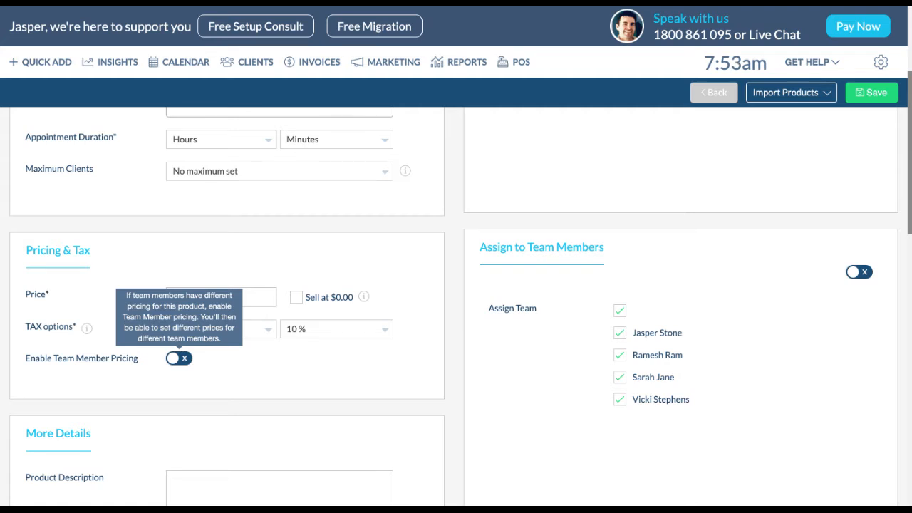
pyautogui.scroll(-3)
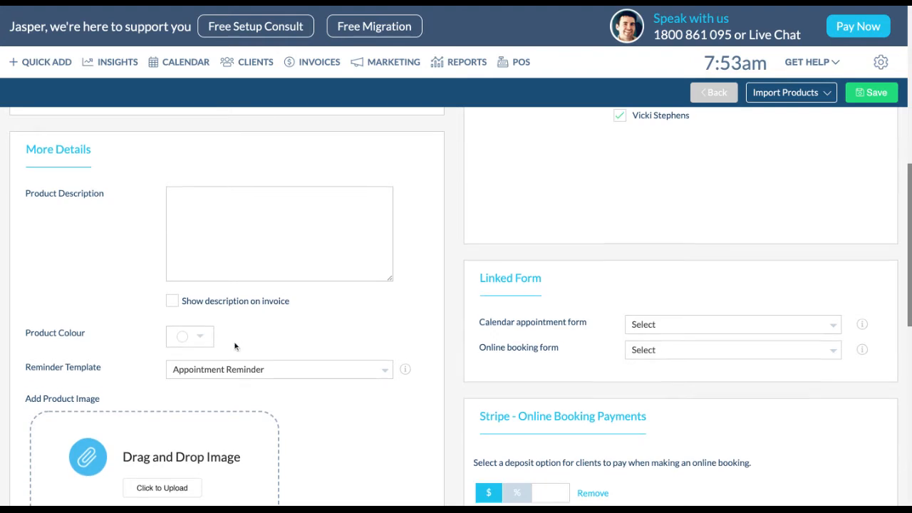
pyautogui.scroll(-3)
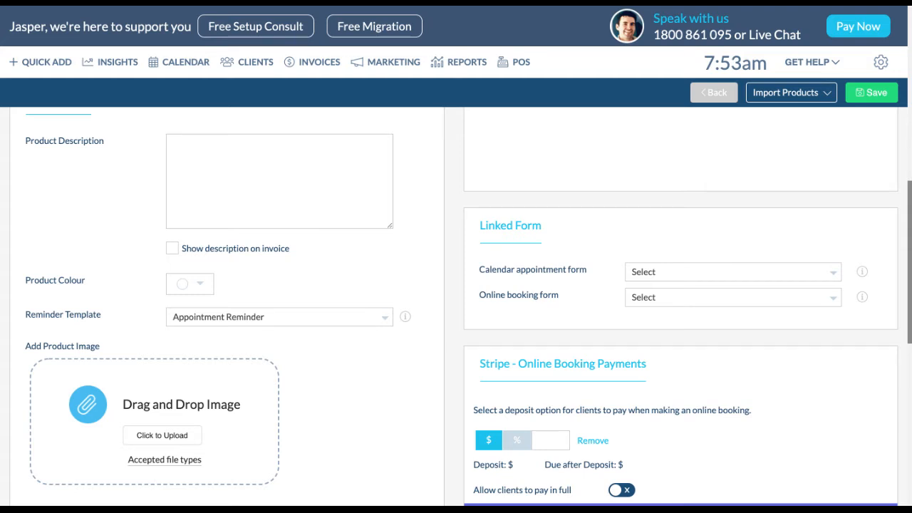
pyautogui.scroll(-3)
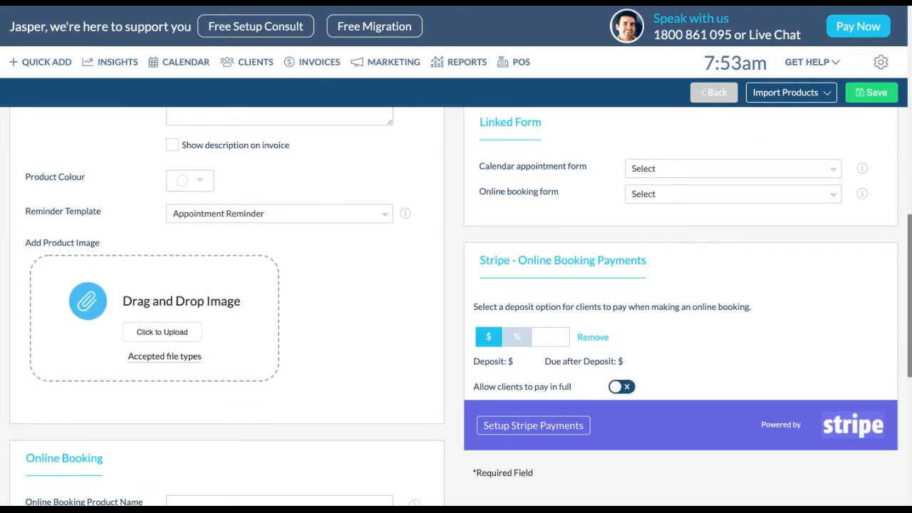
pyautogui.scroll(-3)
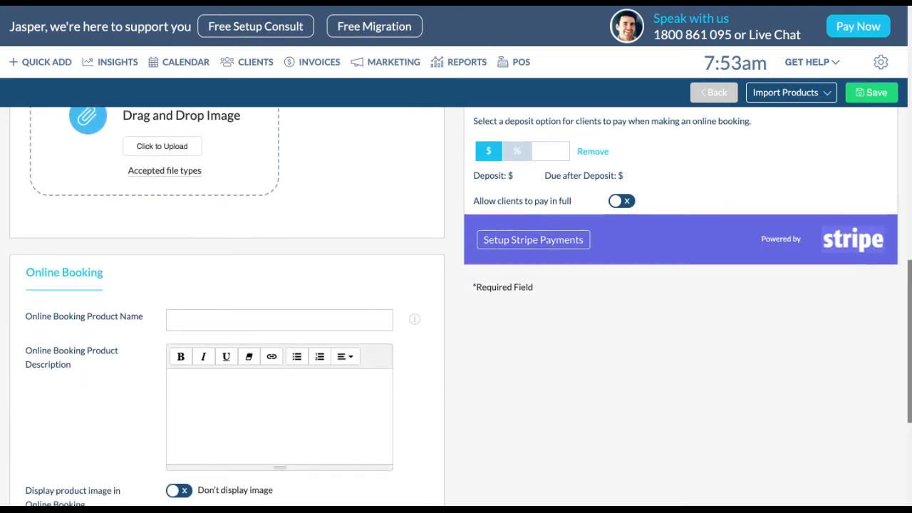
pyautogui.scroll(-3)
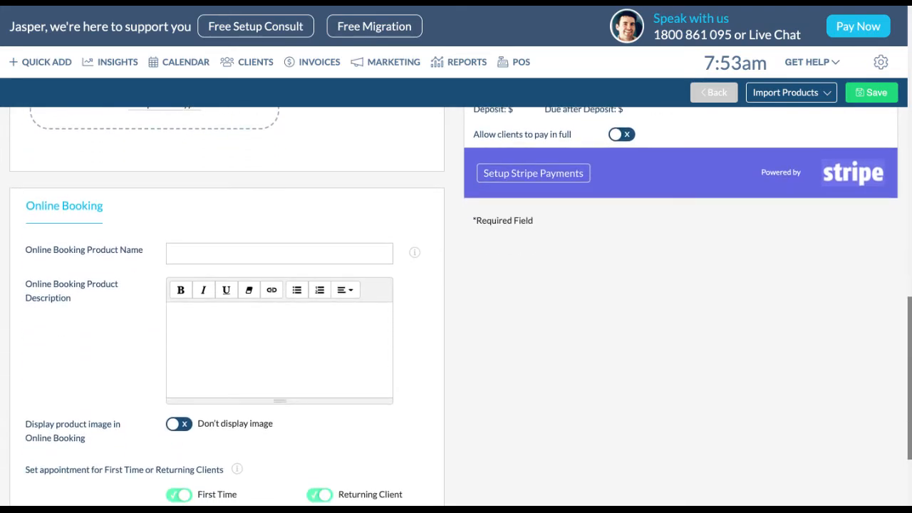
pyautogui.scroll(-3)
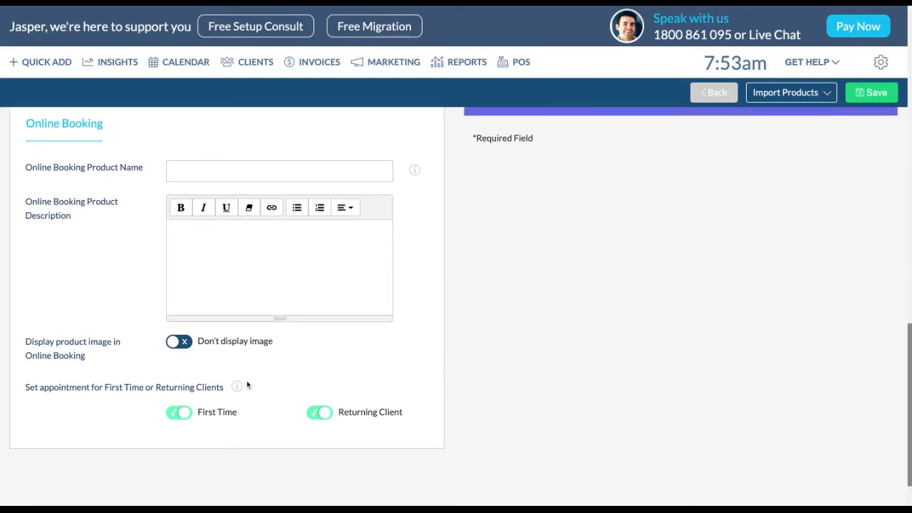
pyautogui.moveTo(187, 416)
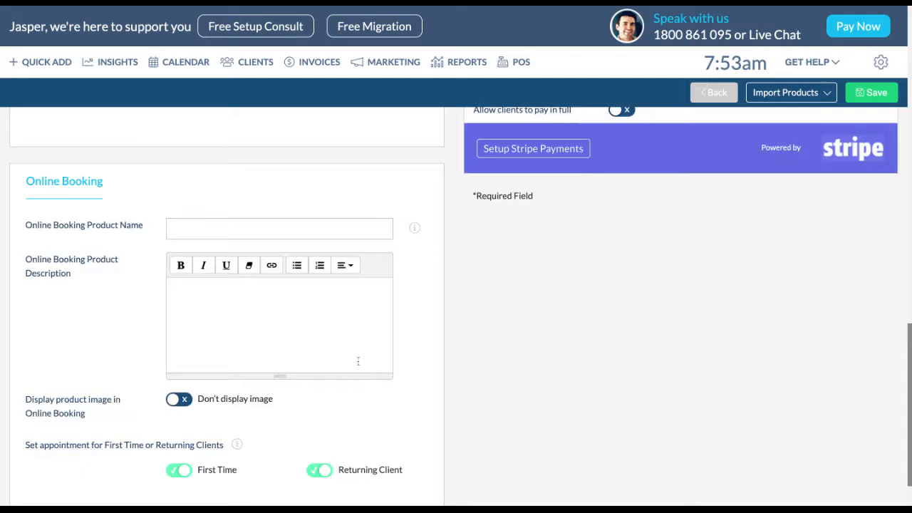
pyautogui.scroll(3)
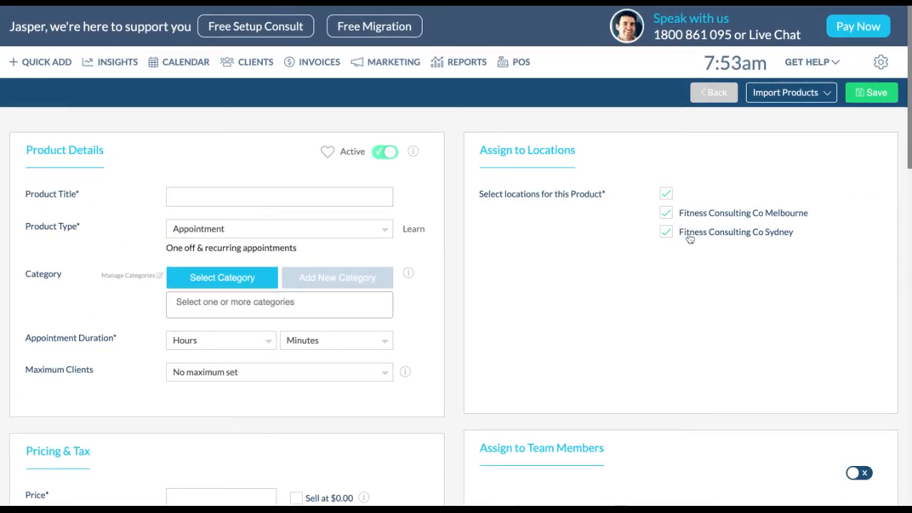
pyautogui.scroll(-3)
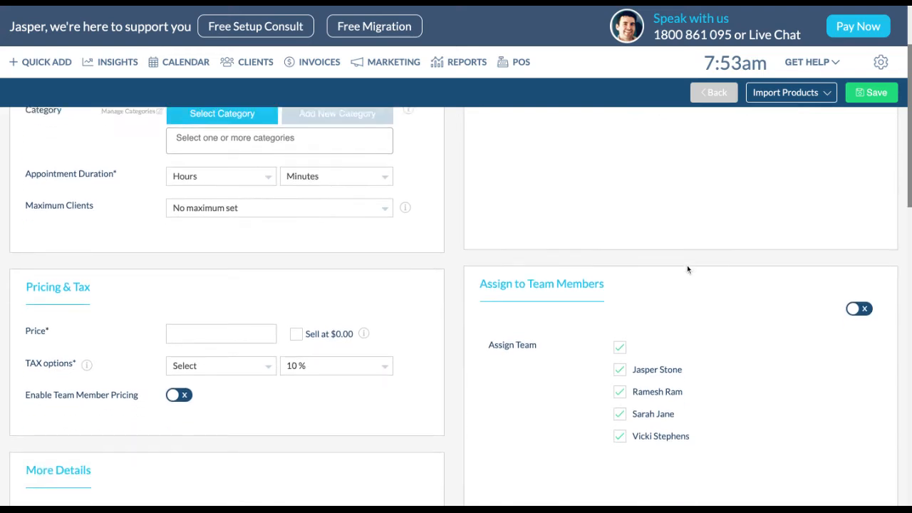
pyautogui.scroll(-3)
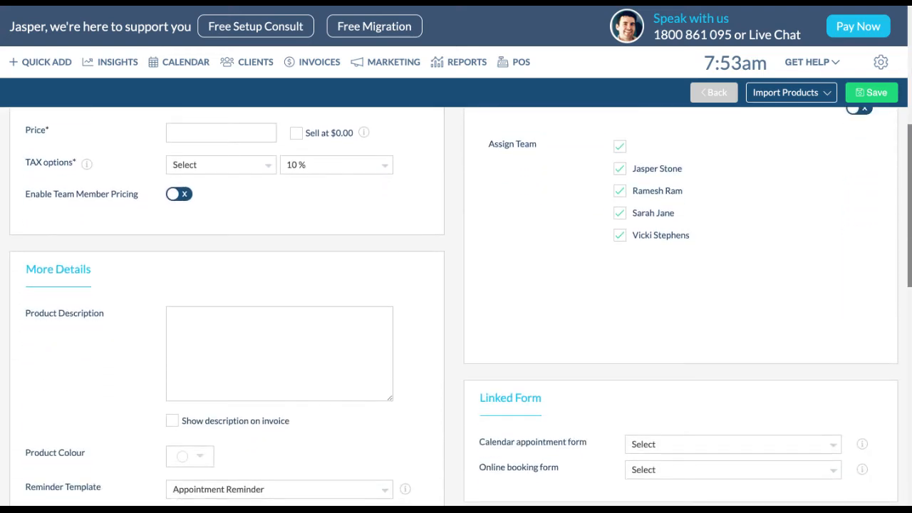
pyautogui.moveTo(638, 267)
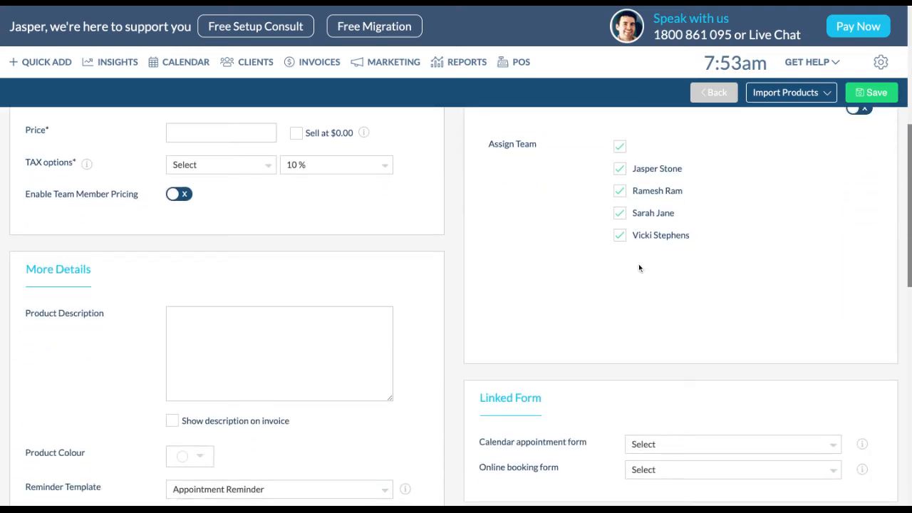
pyautogui.scroll(-3)
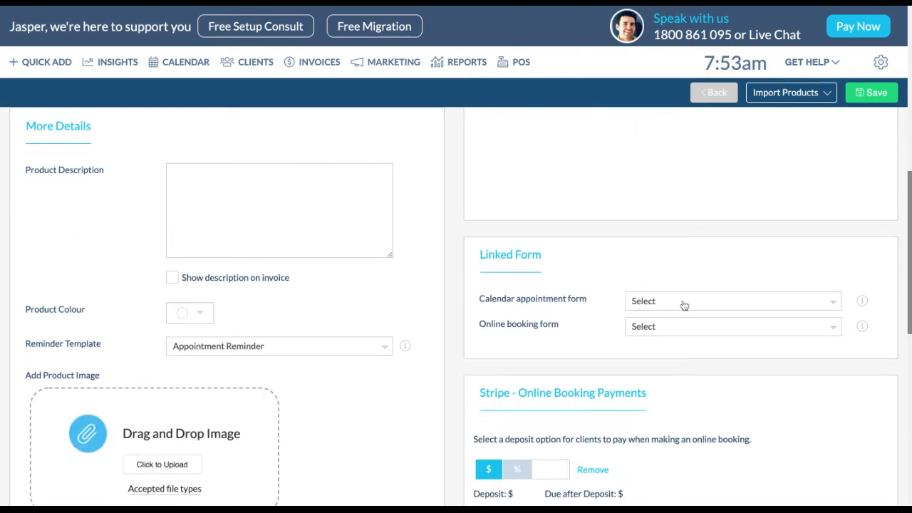
pyautogui.moveTo(691, 330)
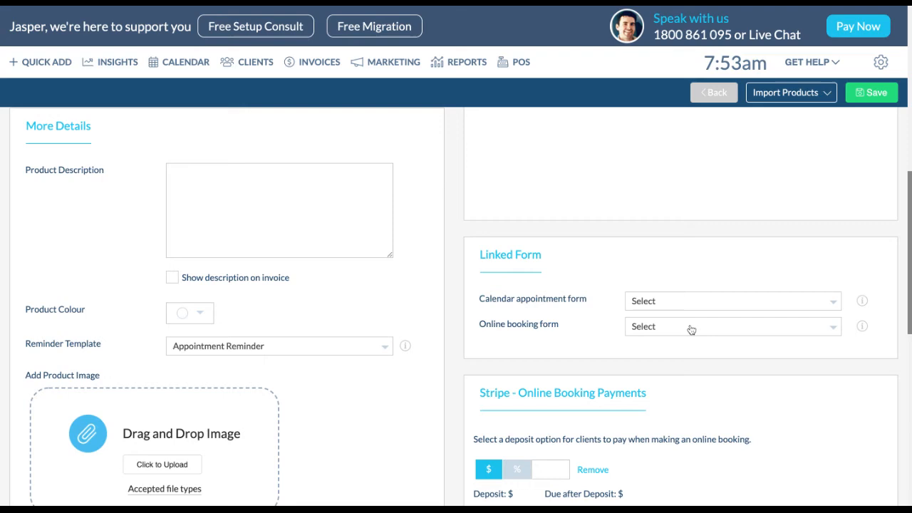
pyautogui.moveTo(690, 328)
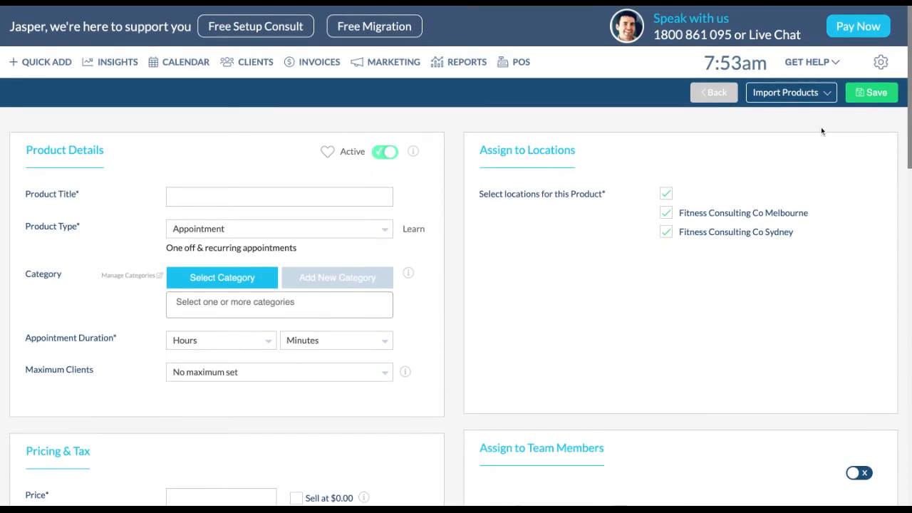
pyautogui.moveTo(247, 236)
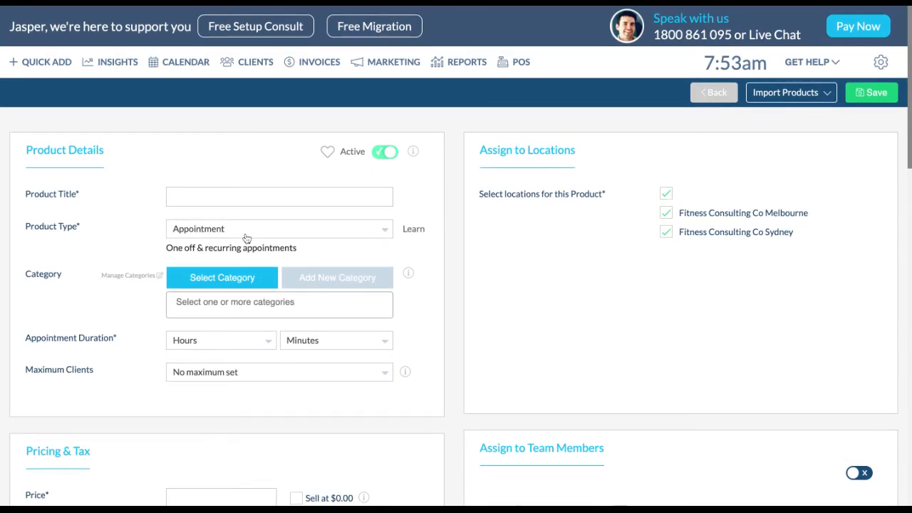
pyautogui.click(278, 228)
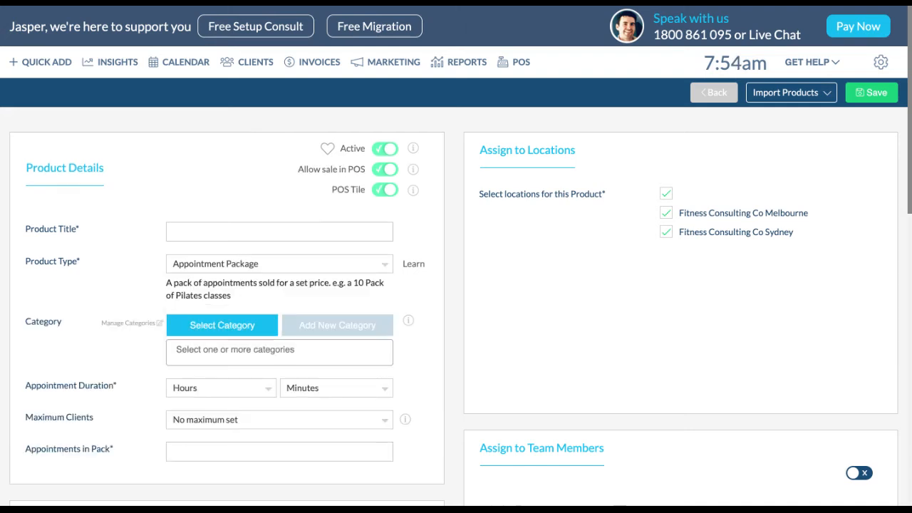
# - Scroll down the Appointment Package form to its Package Price pricing section
pyautogui.scroll(-3)
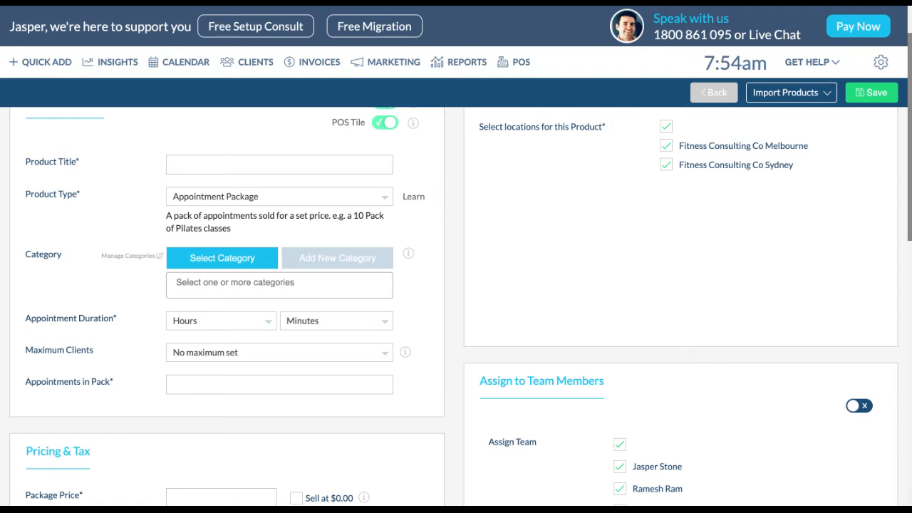
# - Set the product type to Merchandise and review its stock, barcode, price, tax and variants fields
pyautogui.click(279, 197)
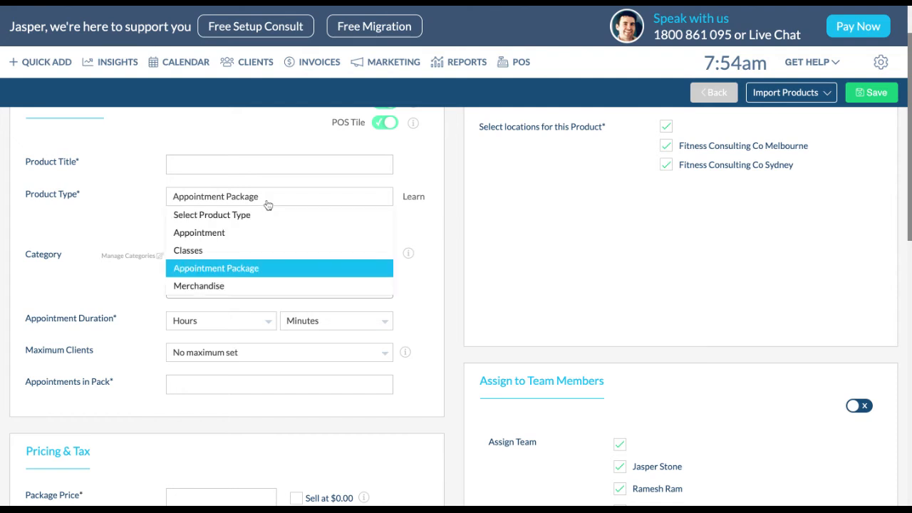
pyautogui.click(198, 285)
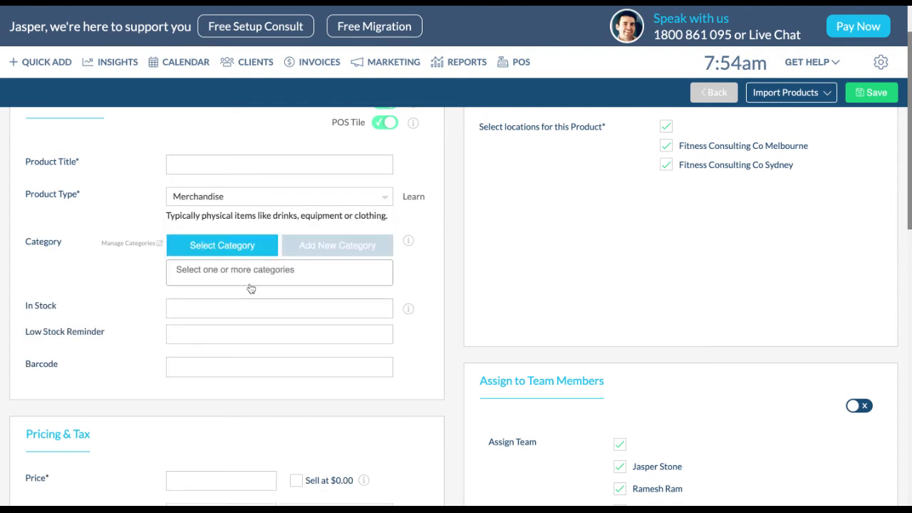
pyautogui.scroll(-3)
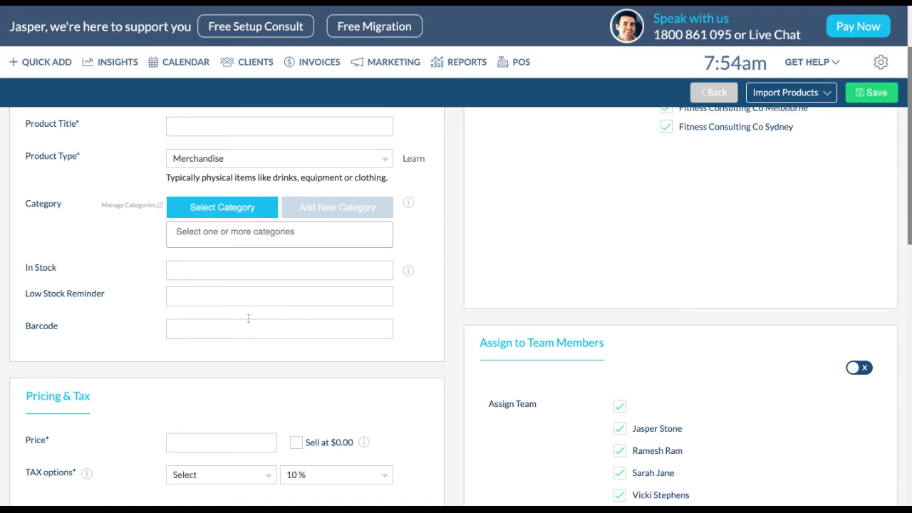
pyautogui.moveTo(205, 305)
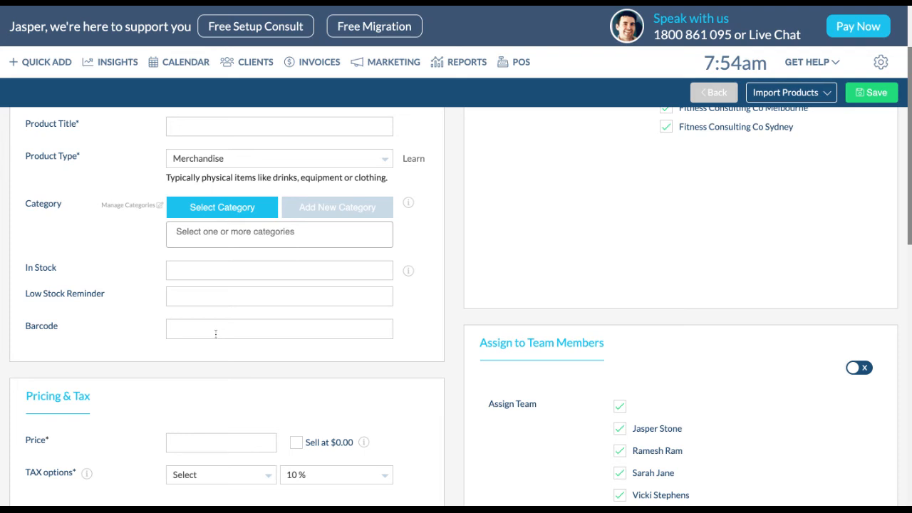
pyautogui.scroll(-3)
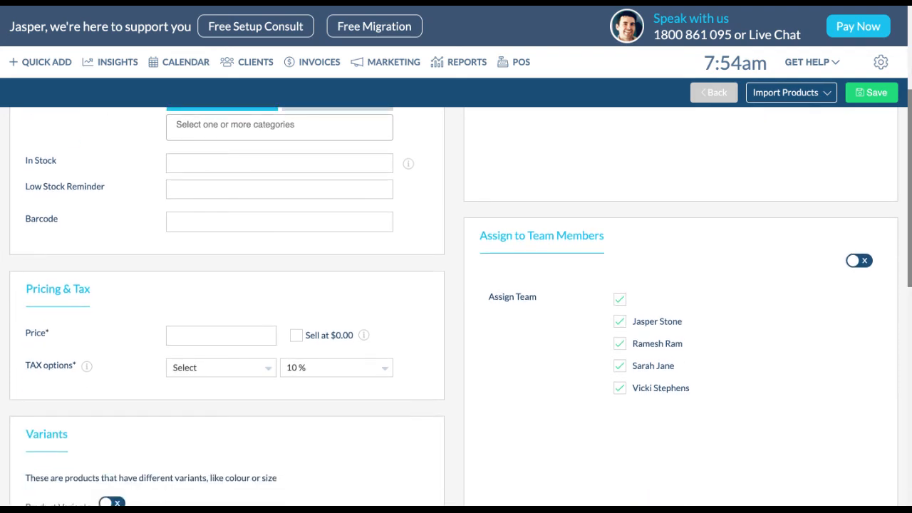
pyautogui.scroll(-3)
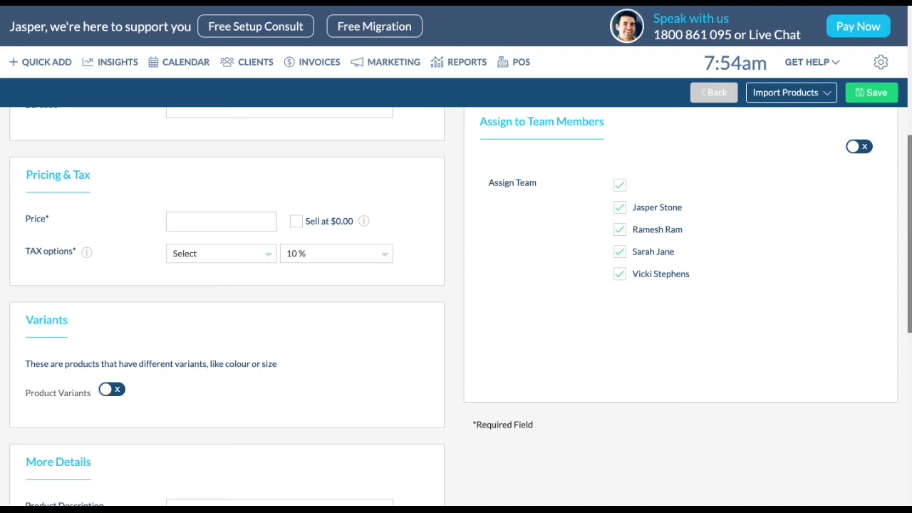
pyautogui.scroll(-3)
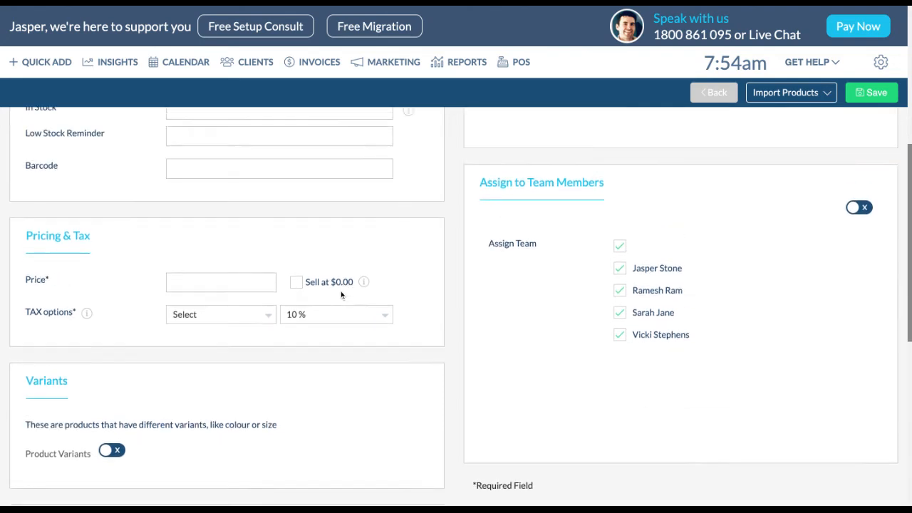
pyautogui.scroll(3)
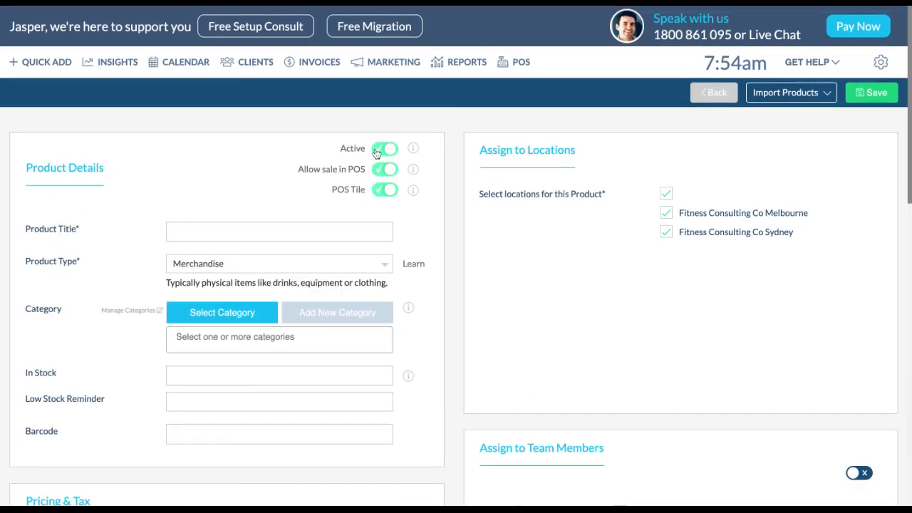
pyautogui.moveTo(384, 174)
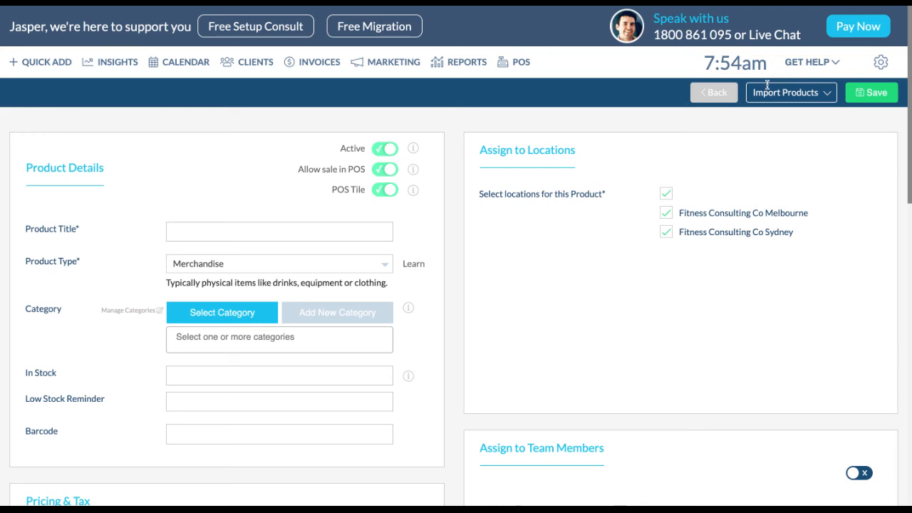
# - From the product list, open '1 HR Appointment' to review its 1-hour duration, $60 price and 10% tax
pyautogui.click(880, 62)
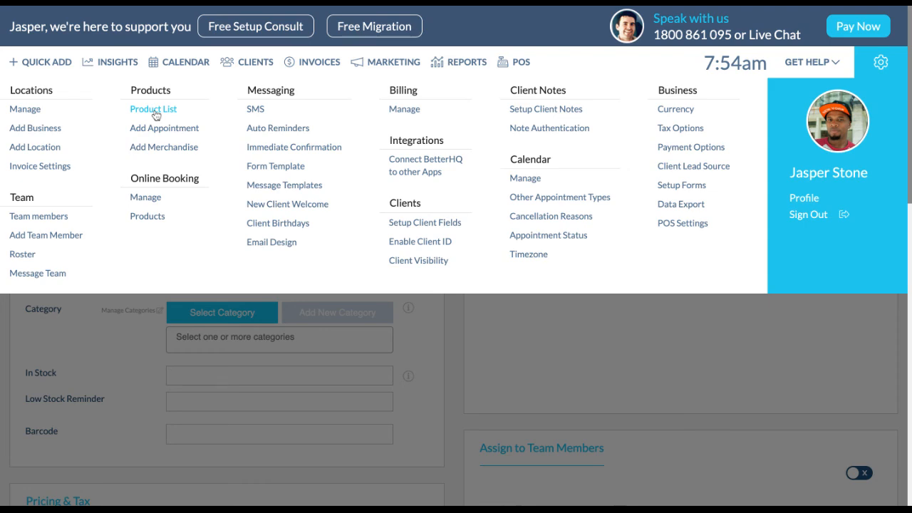
pyautogui.click(154, 108)
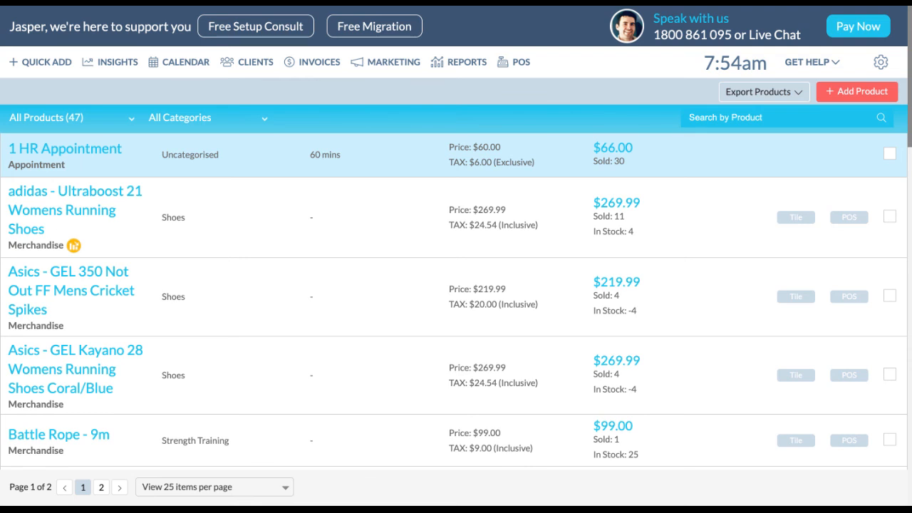
pyautogui.click(64, 149)
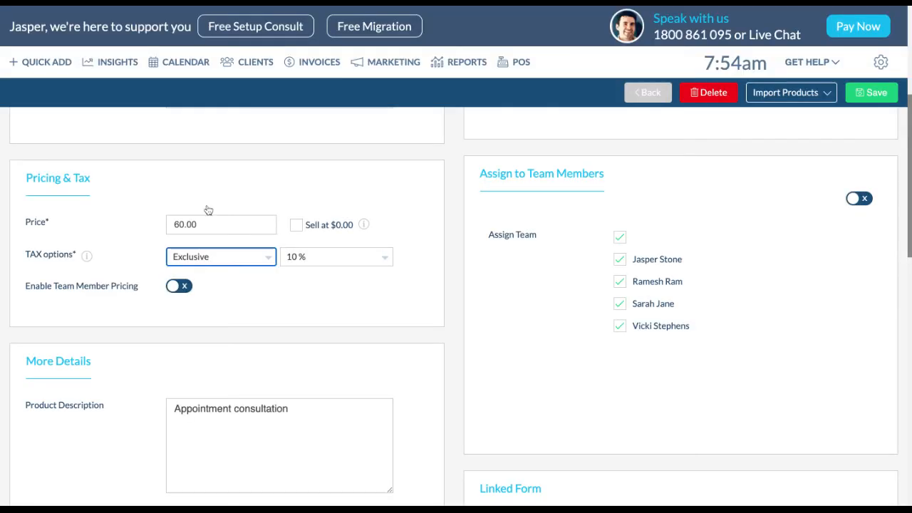
pyautogui.scroll(3)
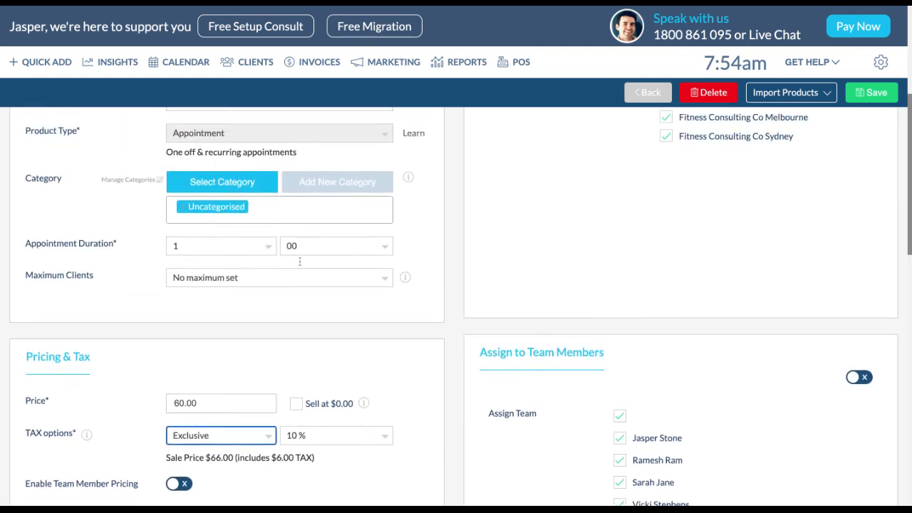
pyautogui.scroll(3)
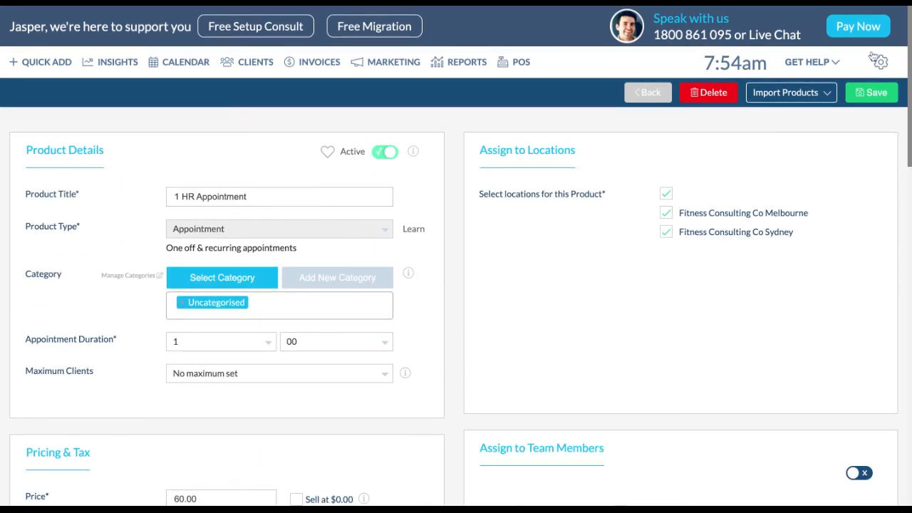
pyautogui.click(881, 63)
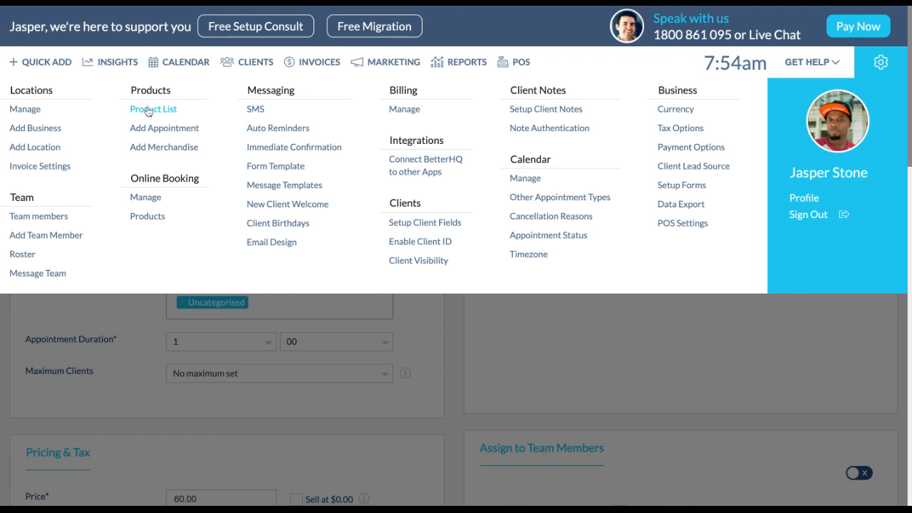
# - Return to the product list and tick the 1 HR Appointment row for archive or delete actions
pyautogui.click(153, 108)
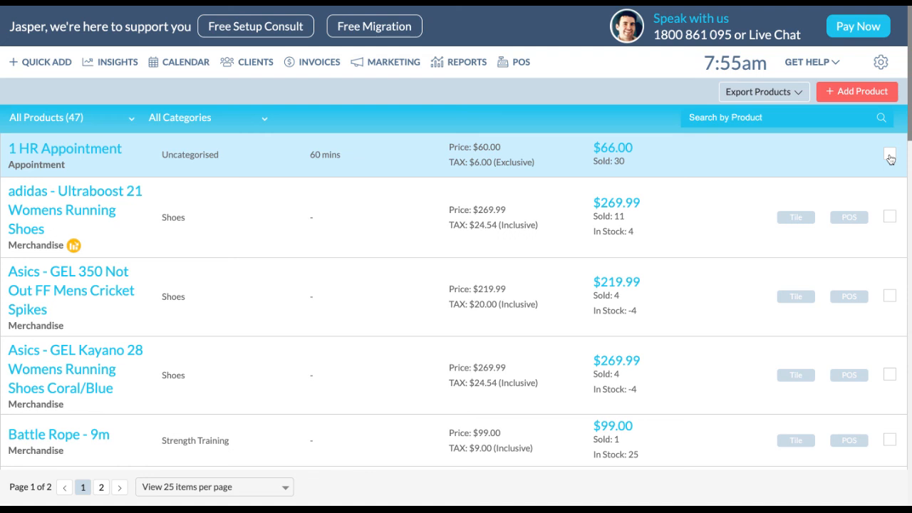
pyautogui.click(889, 155)
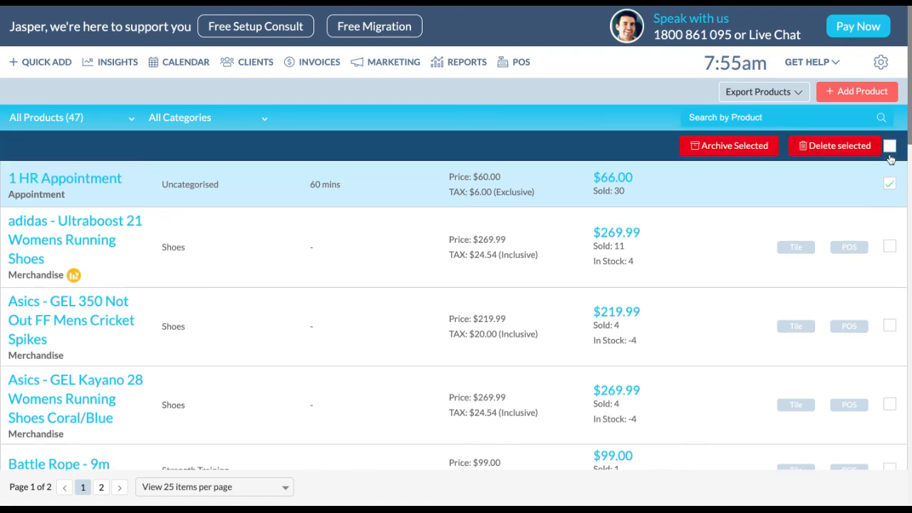